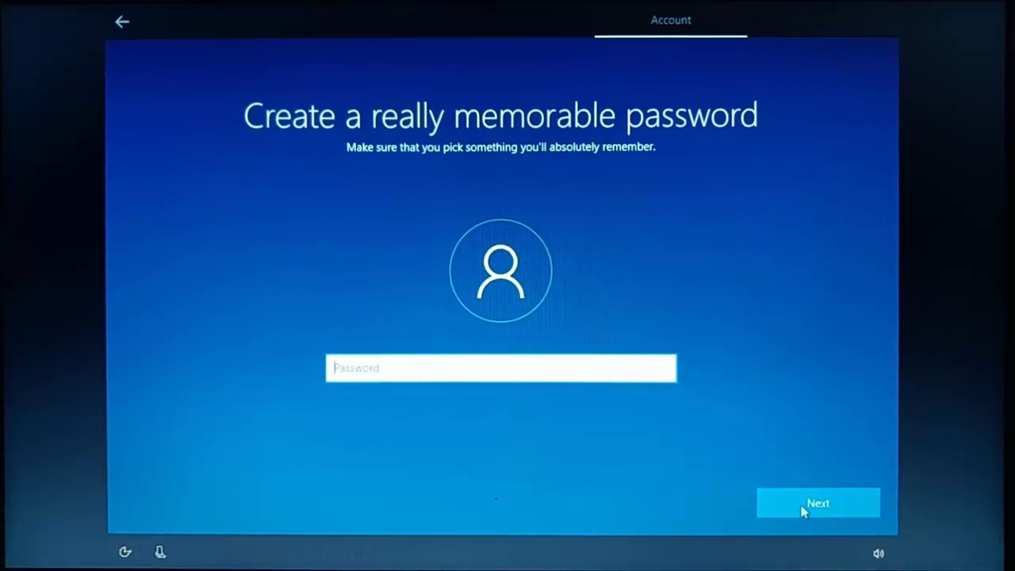
Step: Continue past the 'Create a really memorable password' screen with Next
{"action": "left_click", "coordinate": [818, 501]}
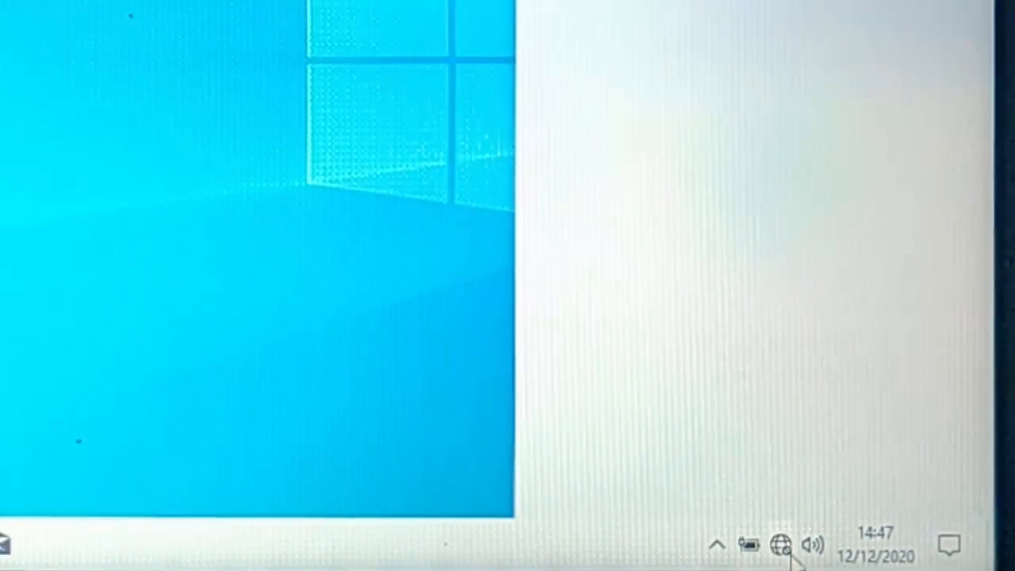
Step: Choose the secured Visiting wireless network from the taskbar network list to connect
{"action": "left_click", "coordinate": [781, 546]}
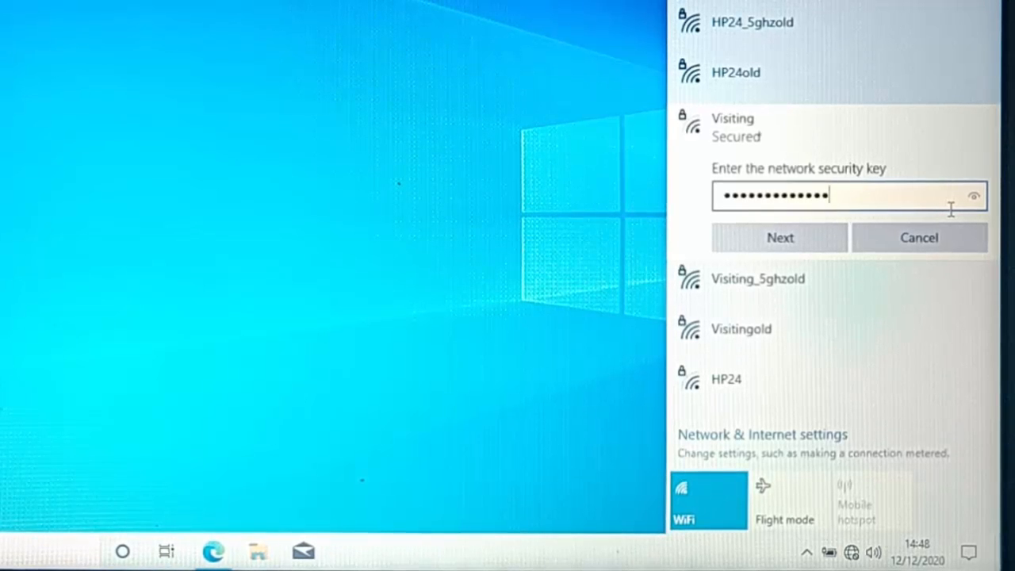
{"action": "left_click", "coordinate": [779, 237]}
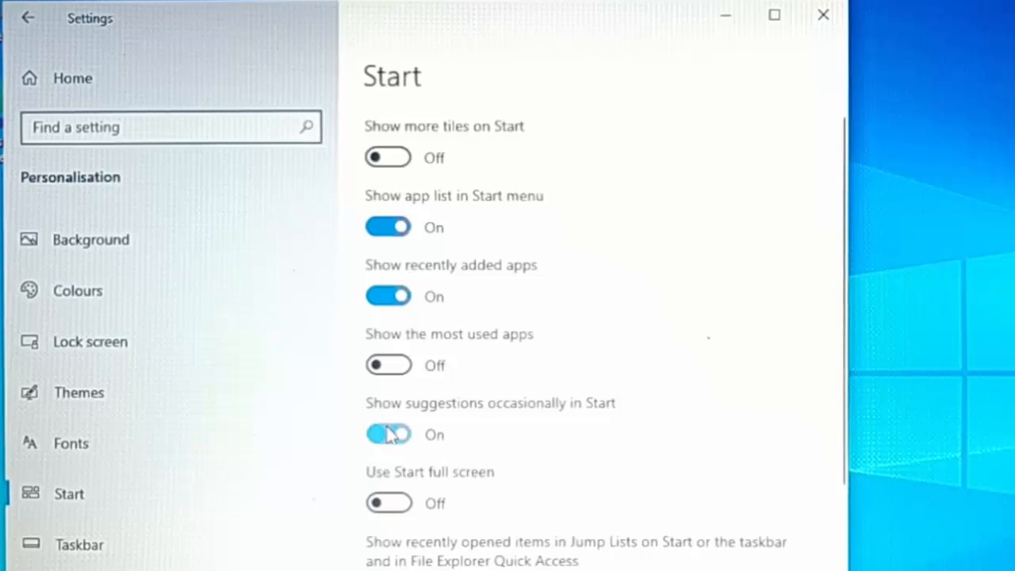
Step: Switch off 'Show suggestions occasionally in Start' under Personalisation > Start
{"action": "left_click", "coordinate": [89, 341]}
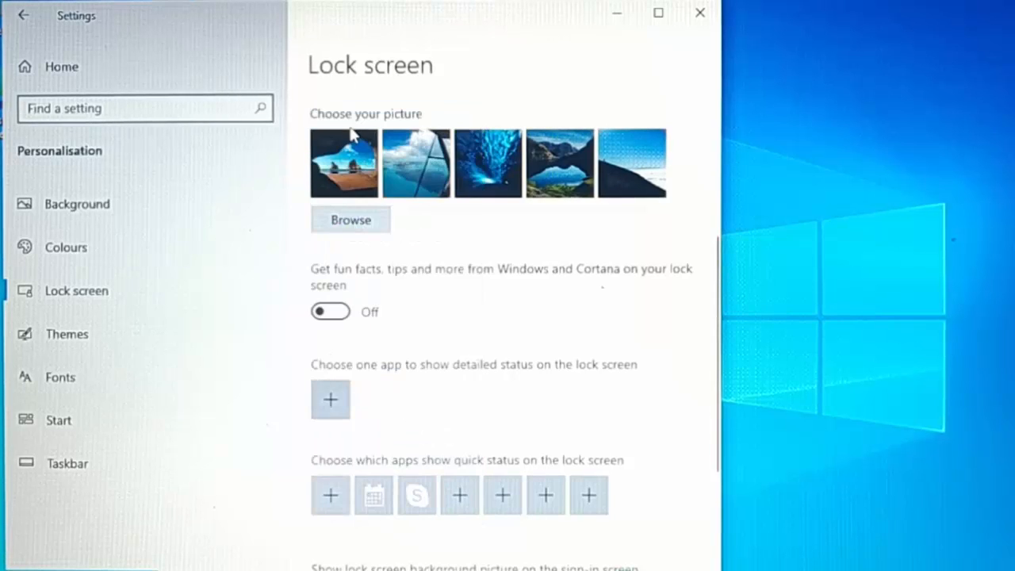